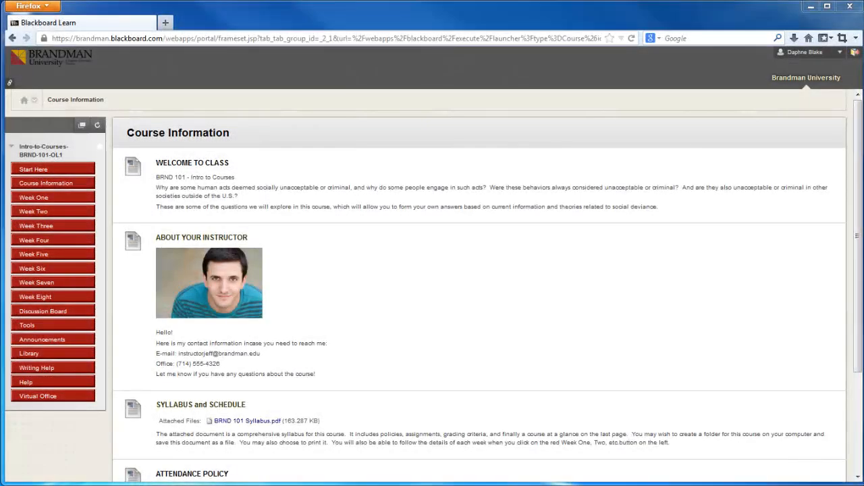
mouse_move(608, 332)
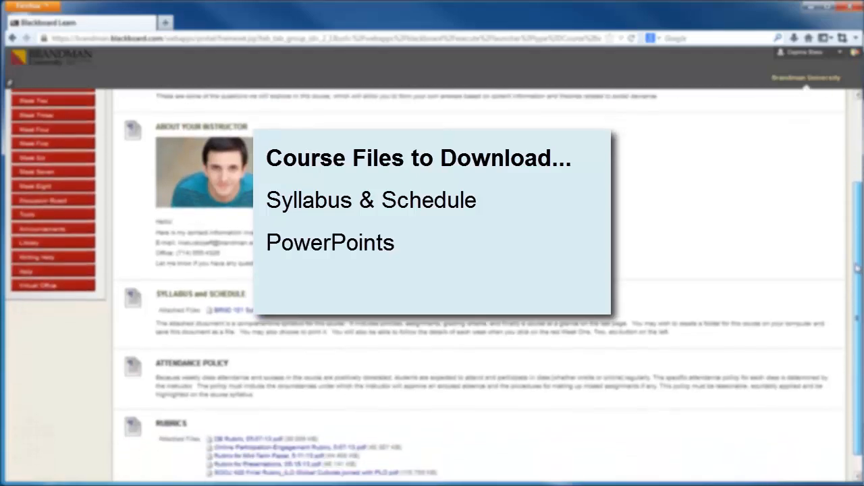
- Bring up save options for the BRND 101 Syllabus.pdf attachment link
scroll("down", 3)
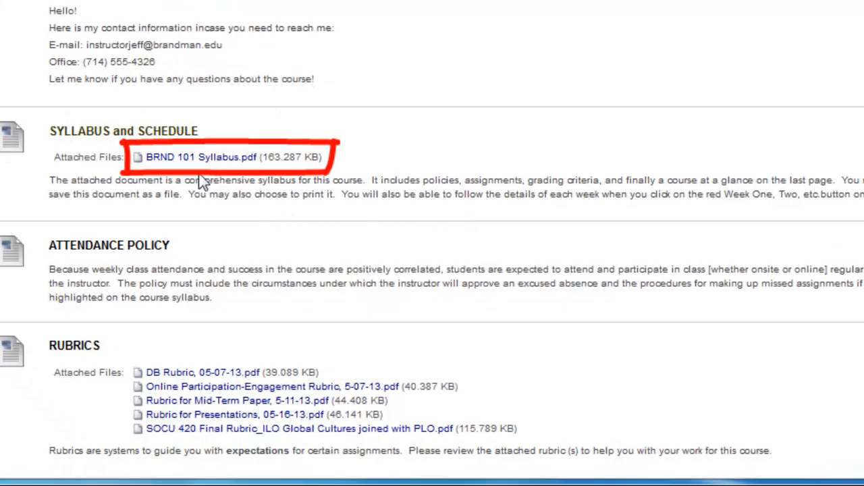
right_click(201, 157)
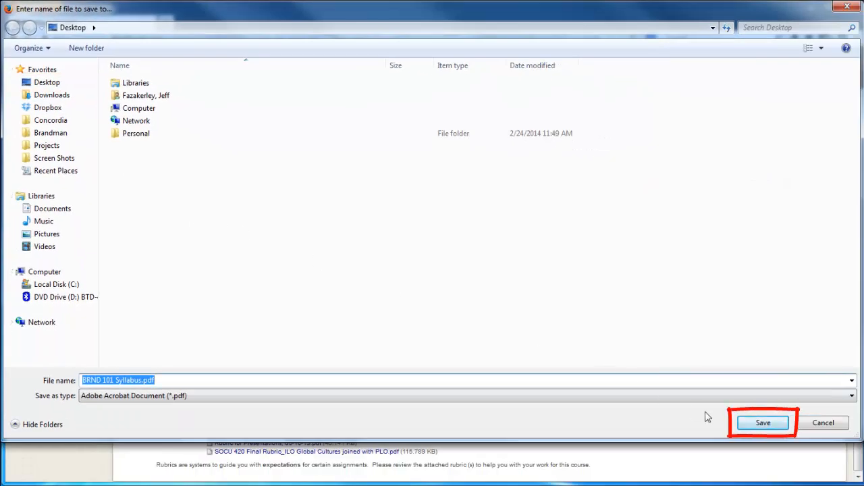
- Save BRND 101 Syllabus.pdf to the Desktop and open it in Adobe Reader
left_click(762, 423)
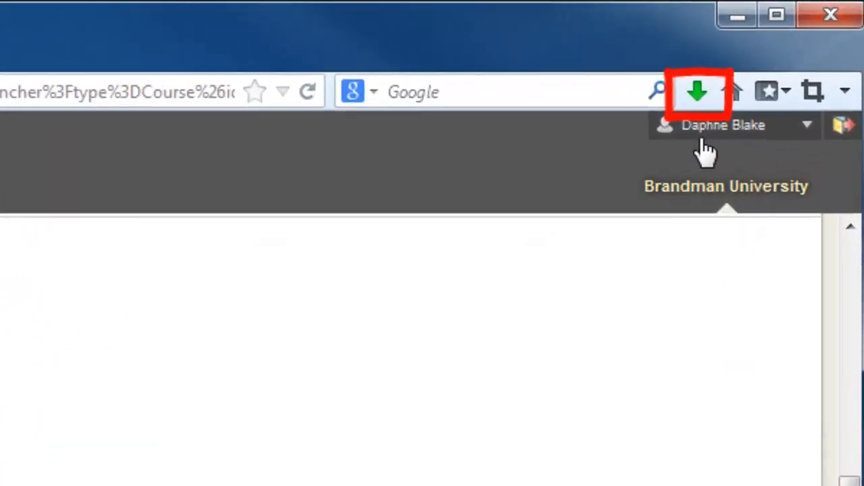
left_click(696, 92)
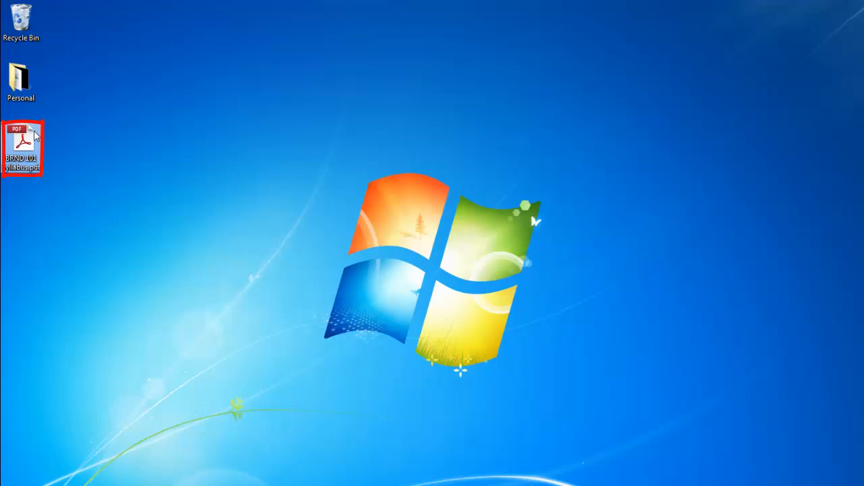
double_click(22, 143)
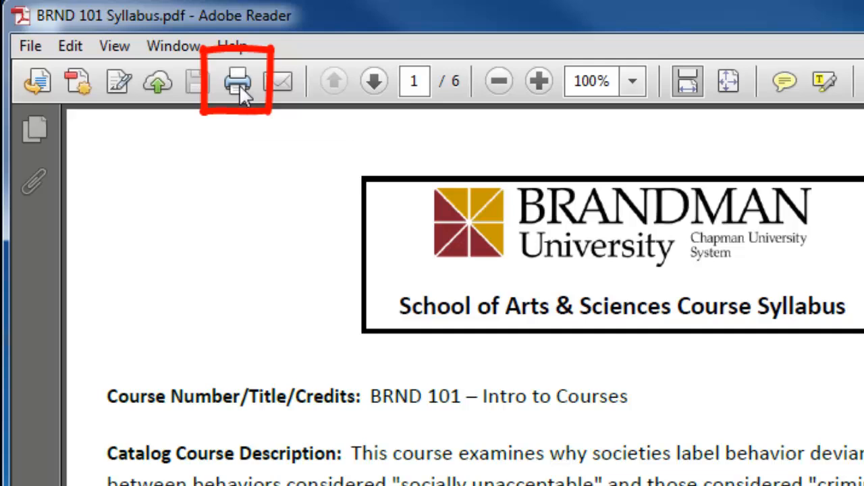
mouse_move(238, 81)
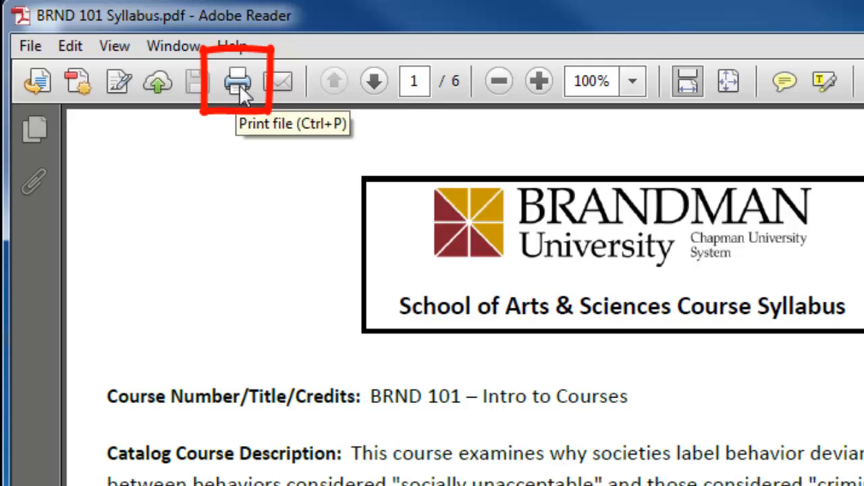